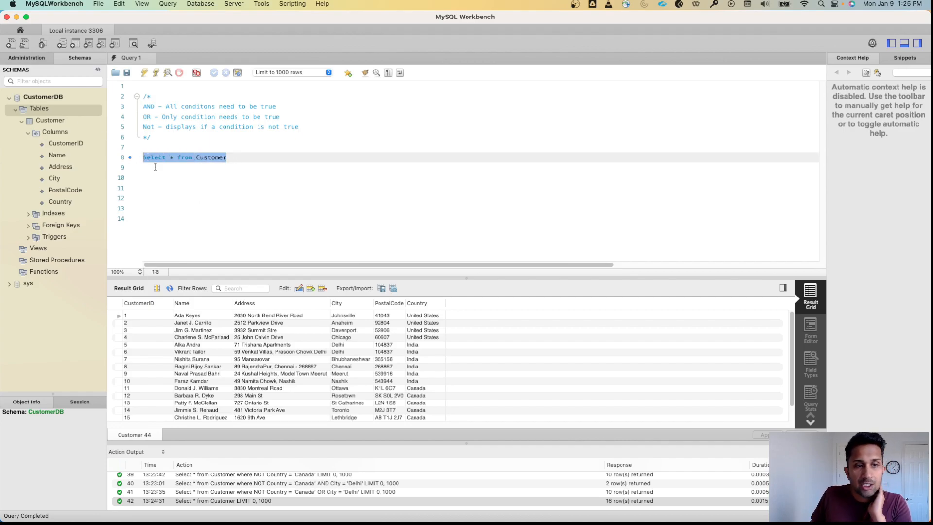
{"action": "mouse_move", "coordinate": [445, 376]}
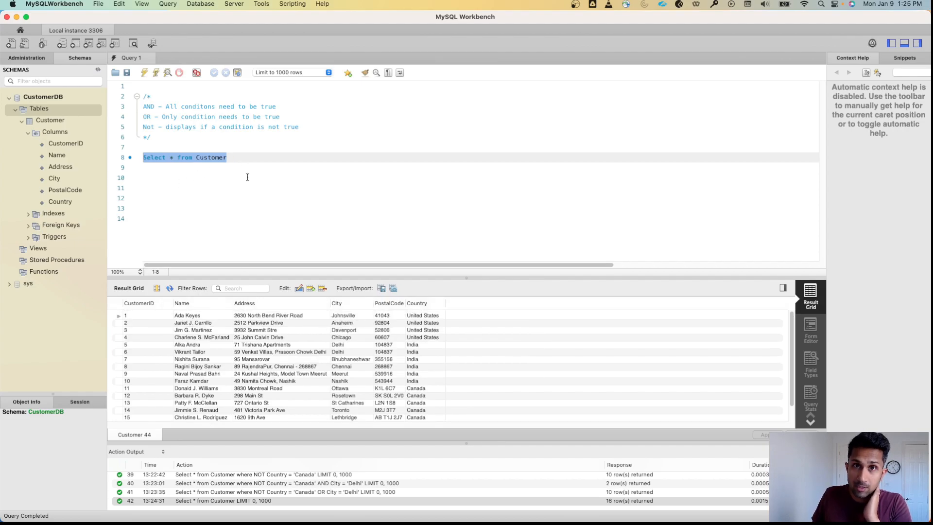
- Append WHERE City = 'Delhi' and Country = 'United States' to the Customer query
{"action": "left_click", "coordinate": [287, 158]}
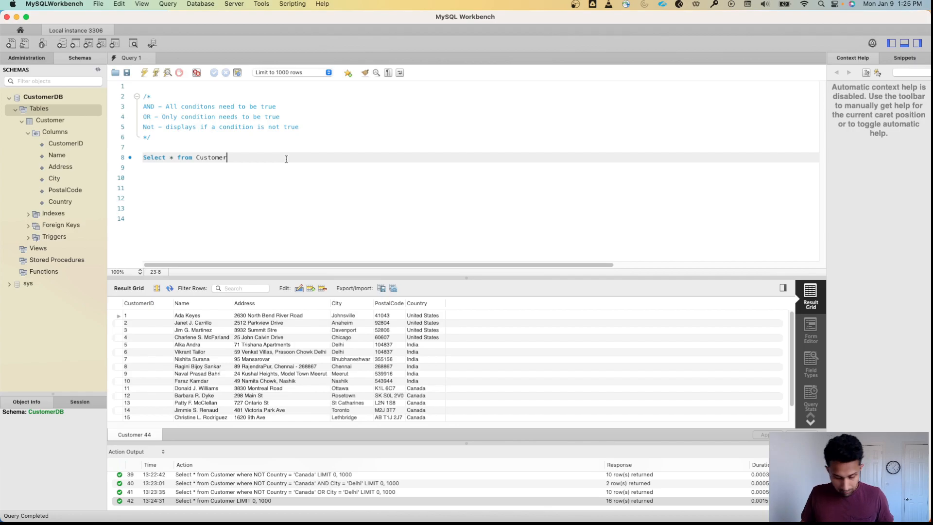
{"action": "type", "text": "where"}
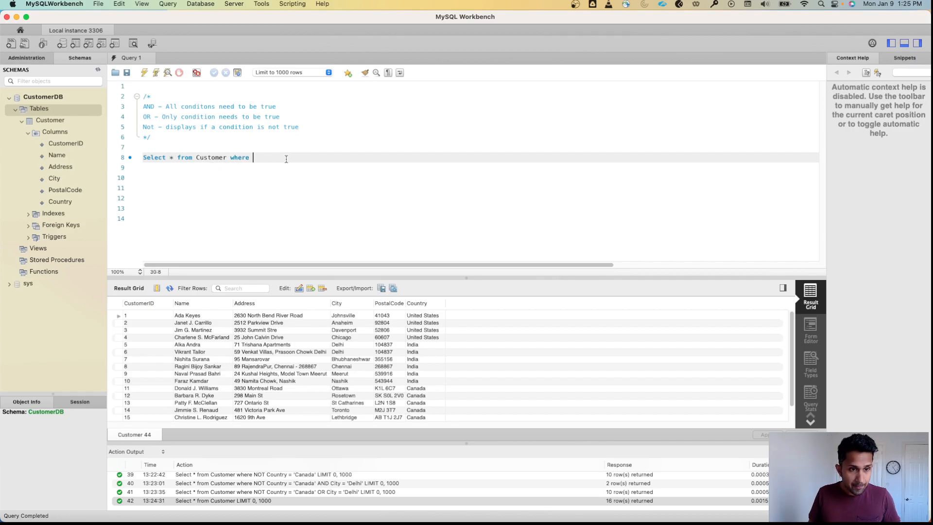
{"action": "type", "text": "City ="}
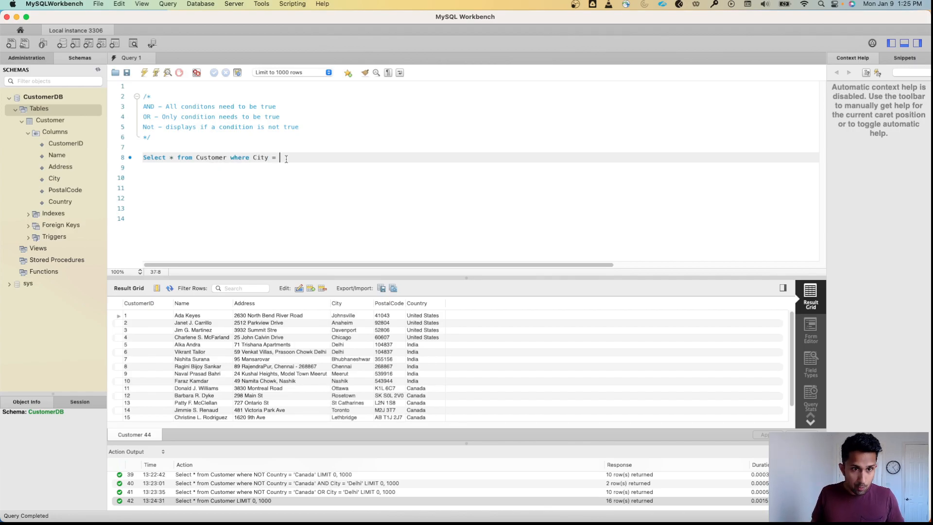
{"action": "type", "text": "'Delhi' and"}
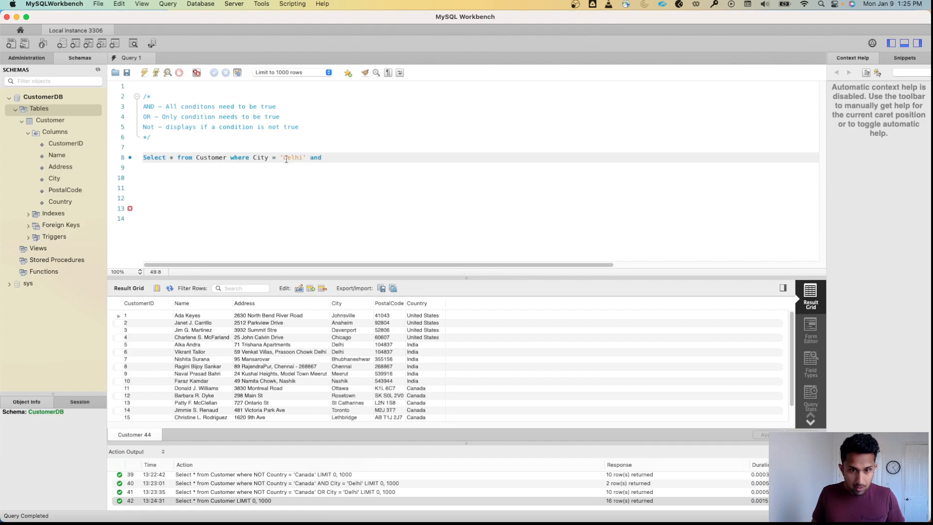
{"action": "type", "text": "Country ="}
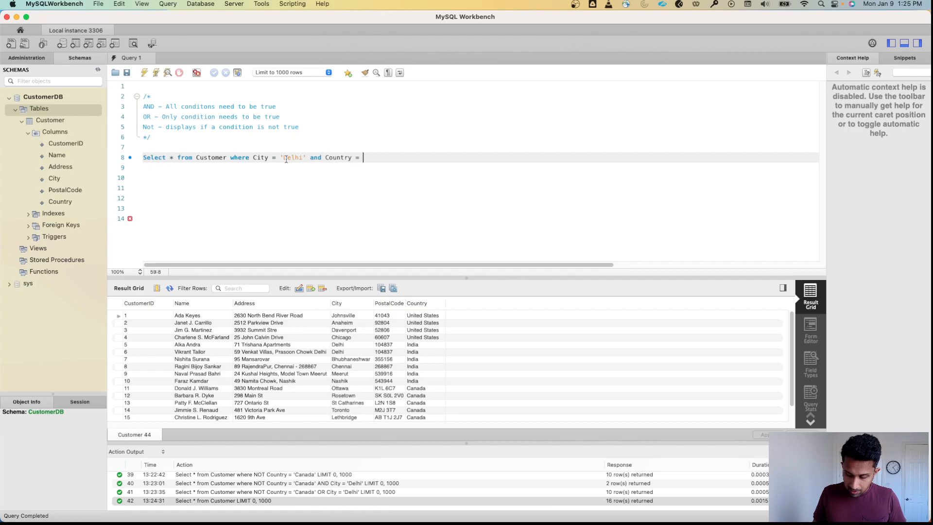
{"action": "type", "text": "'United Sta"}
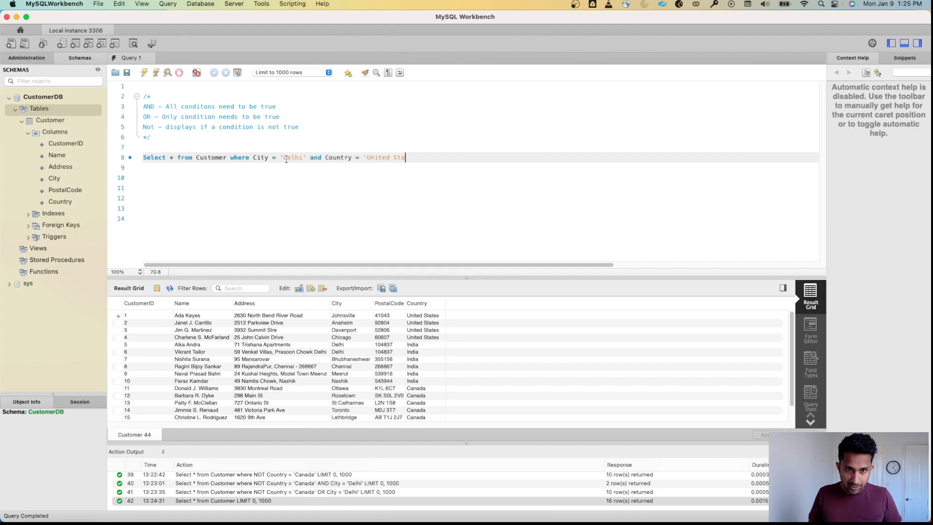
{"action": "type", "text": "tes'"}
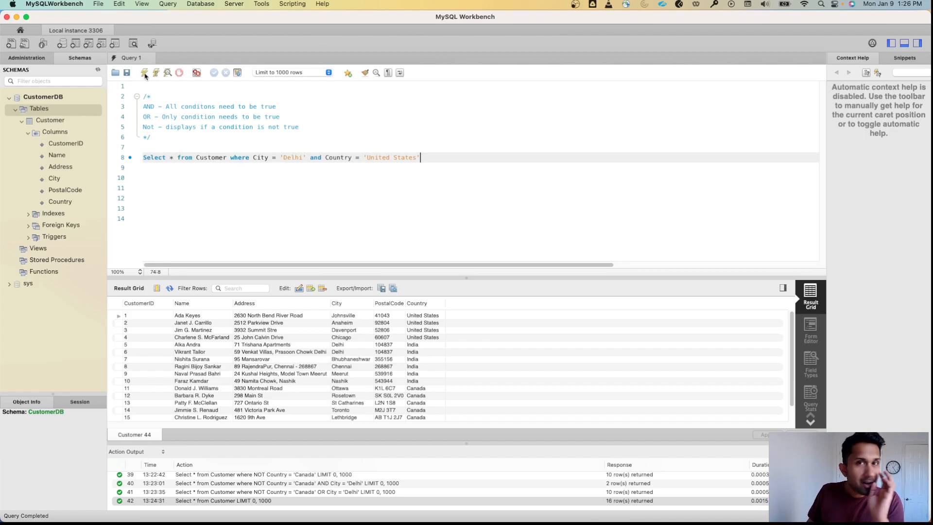
{"action": "mouse_move", "coordinate": [144, 72]}
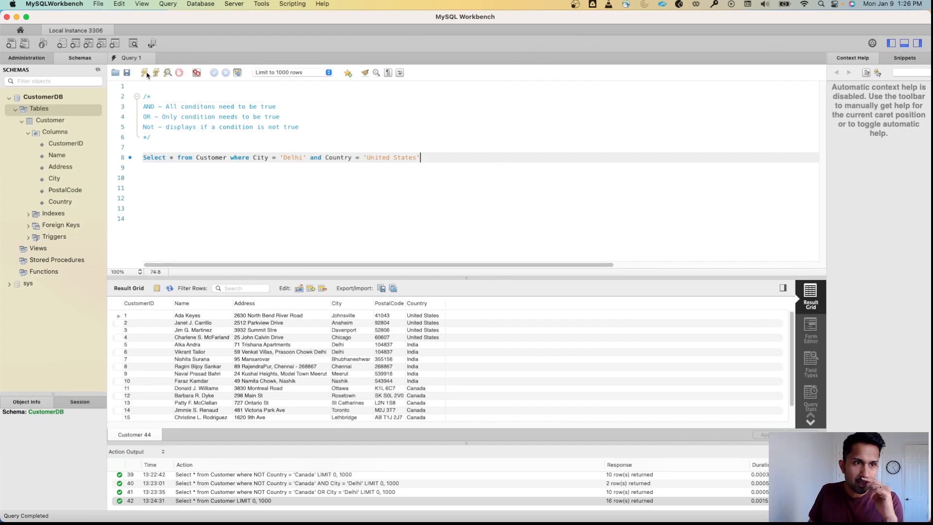
- Run the Delhi-and-United States query, getting 0 rows, and rewrite its AND as OR
{"action": "left_click", "coordinate": [145, 71]}
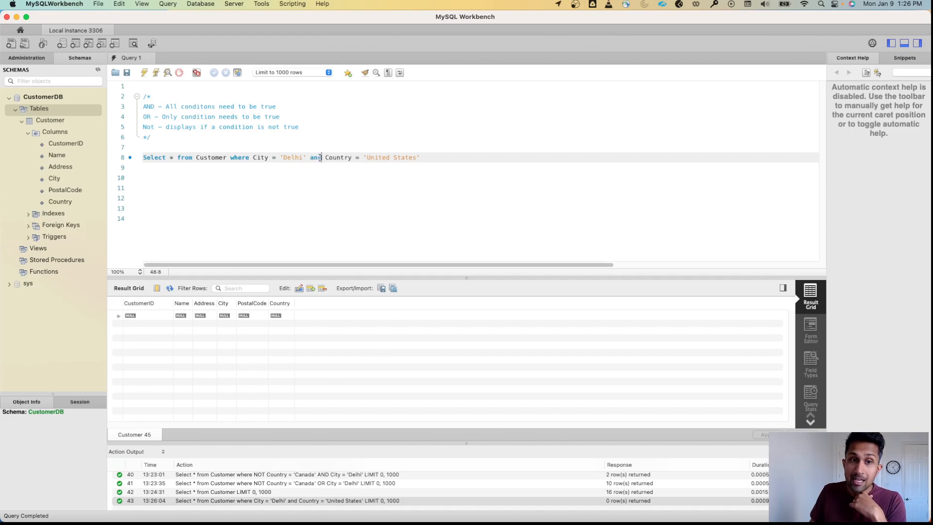
{"action": "type", "text": "OR"}
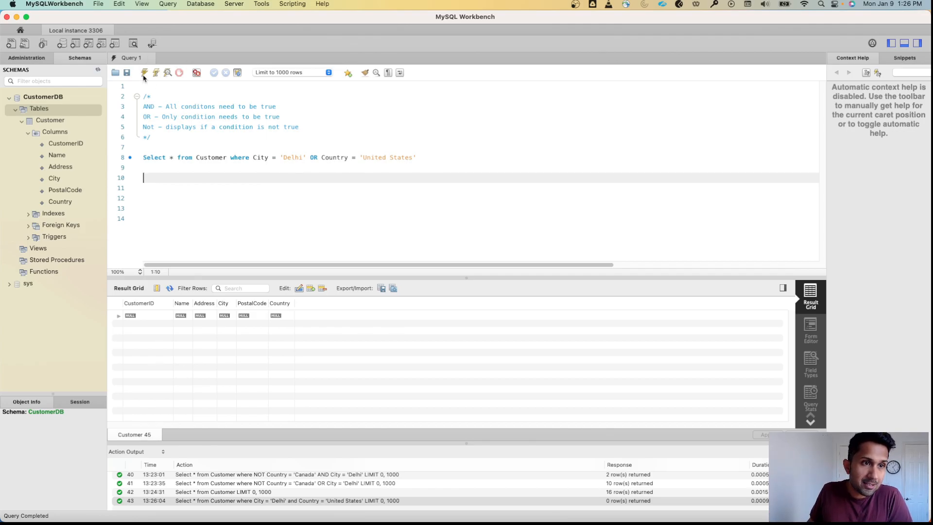
- Run the OR query for 6 rows, then replace 'United States' with 'XYZABCDEF'
{"action": "left_click", "coordinate": [144, 72]}
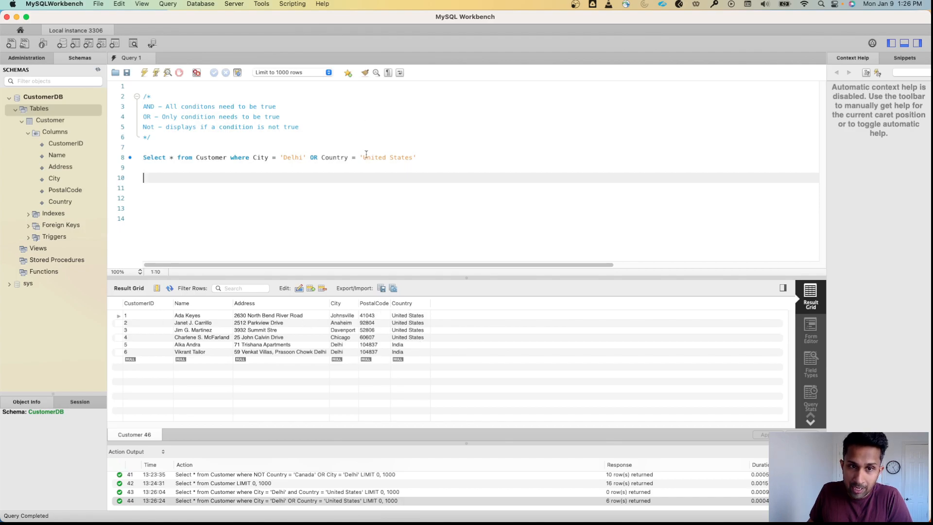
{"action": "left_click_drag", "start_coordinate": [319, 157], "coordinate": [416, 157]}
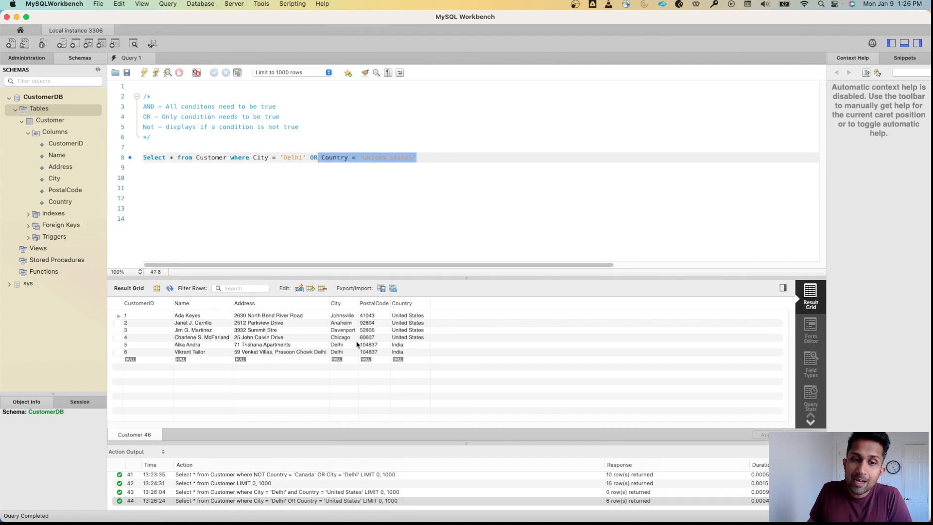
{"action": "left_click", "coordinate": [378, 157]}
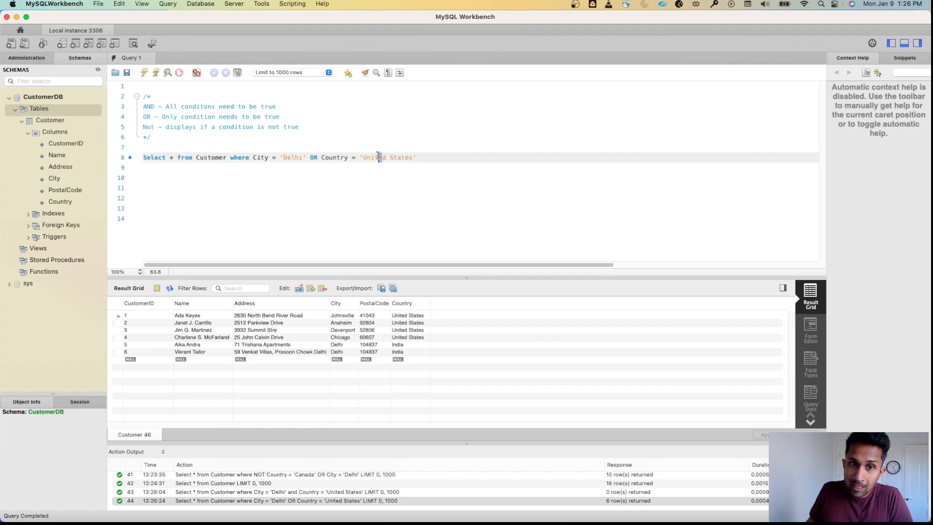
{"action": "left_click", "coordinate": [414, 157]}
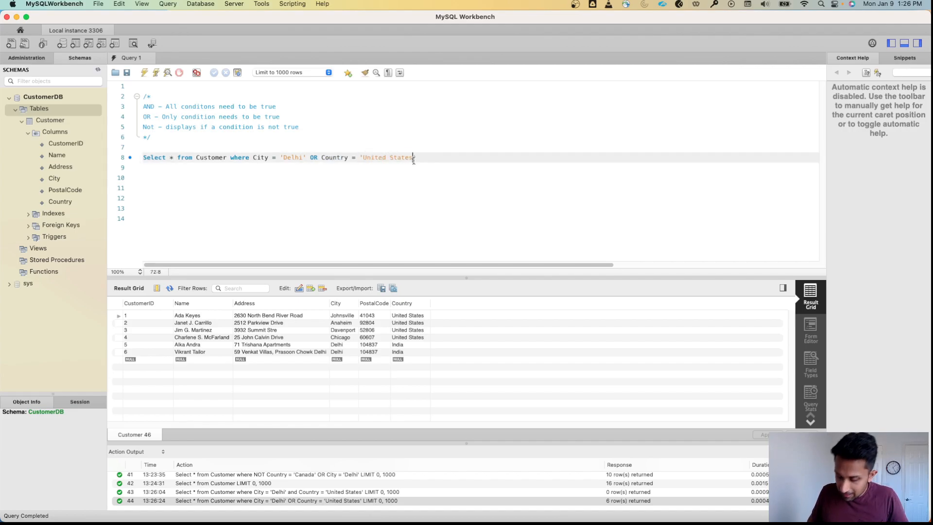
{"action": "key", "text": "backspace"}
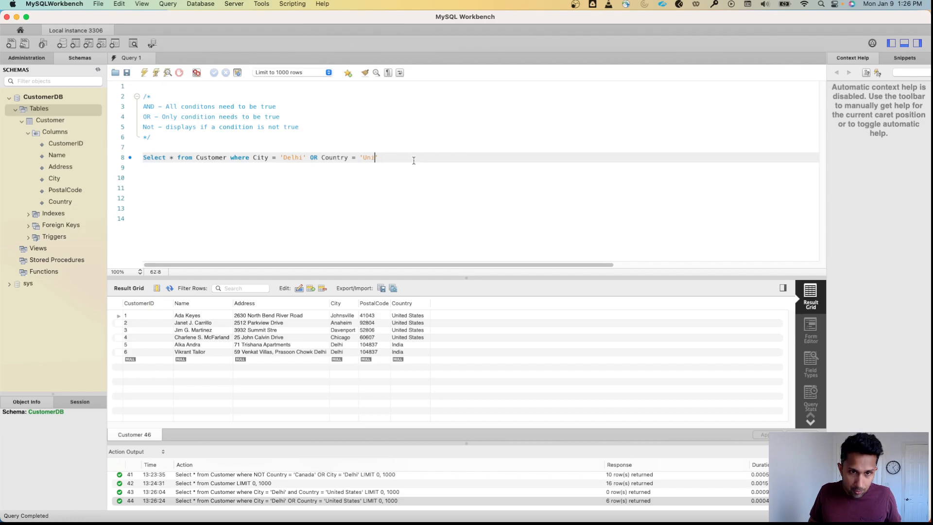
{"action": "type", "text": "XYZABCDEF'"}
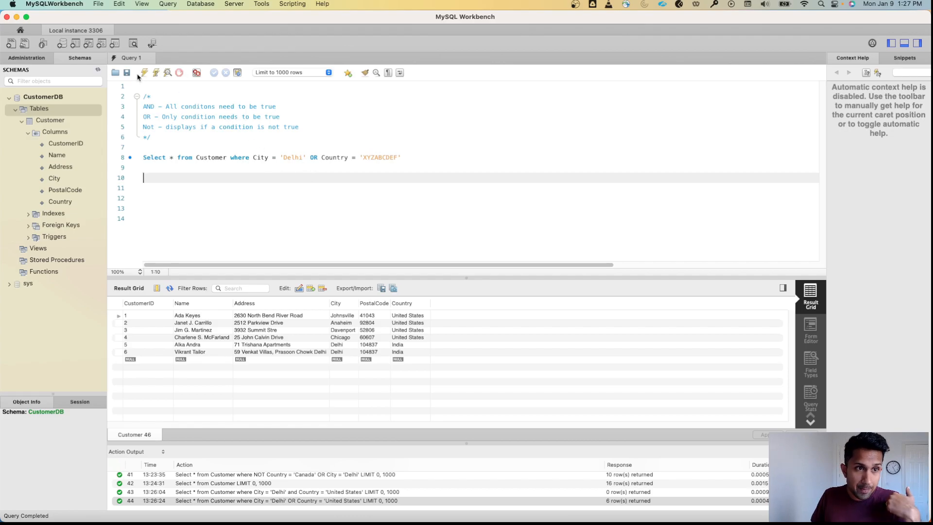
{"action": "mouse_move", "coordinate": [143, 72]}
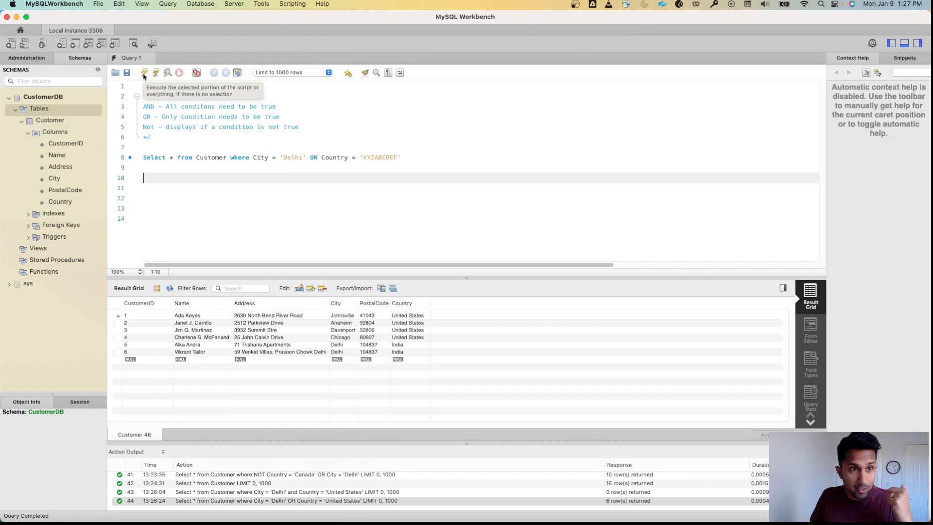
- Run the Delhi-or-XYZABCDEF query, returning 2 Delhi customers, and change OR to AND
{"action": "left_click", "coordinate": [144, 72]}
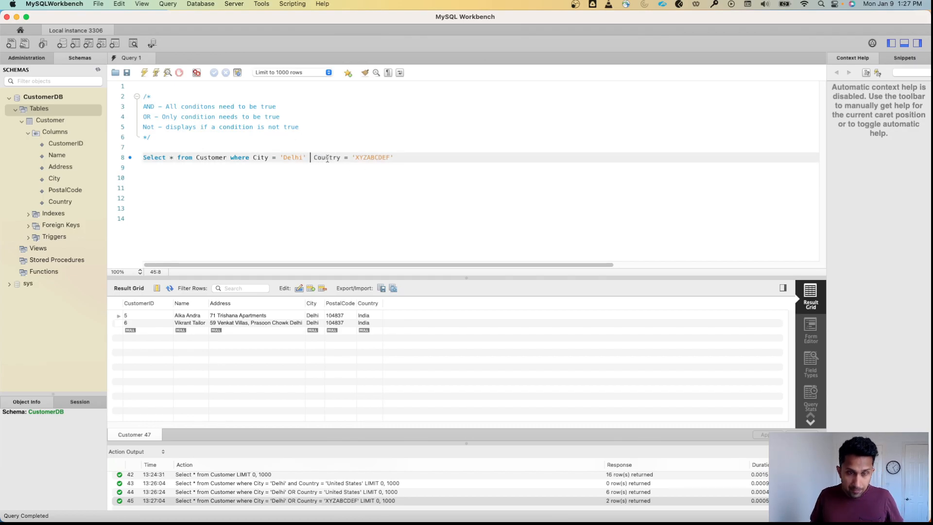
{"action": "type", "text": "AND"}
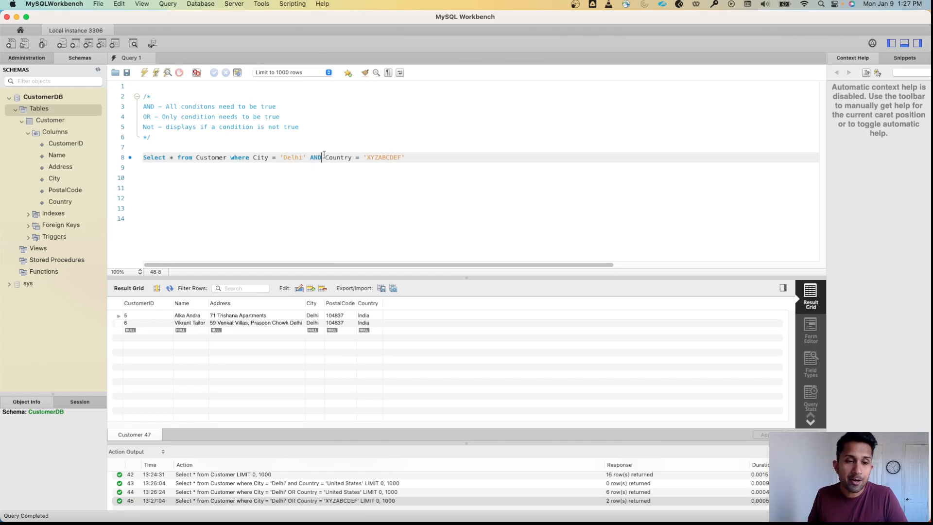
- Execute the Delhi AND XYZABCDEF query, showing an empty result, and select the Country condition
{"action": "left_click", "coordinate": [144, 72]}
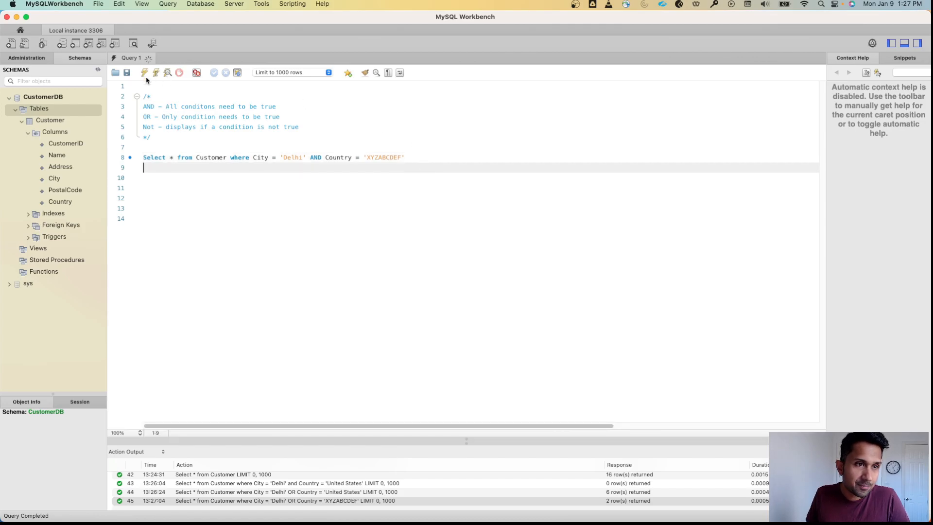
{"action": "left_click", "coordinate": [144, 72]}
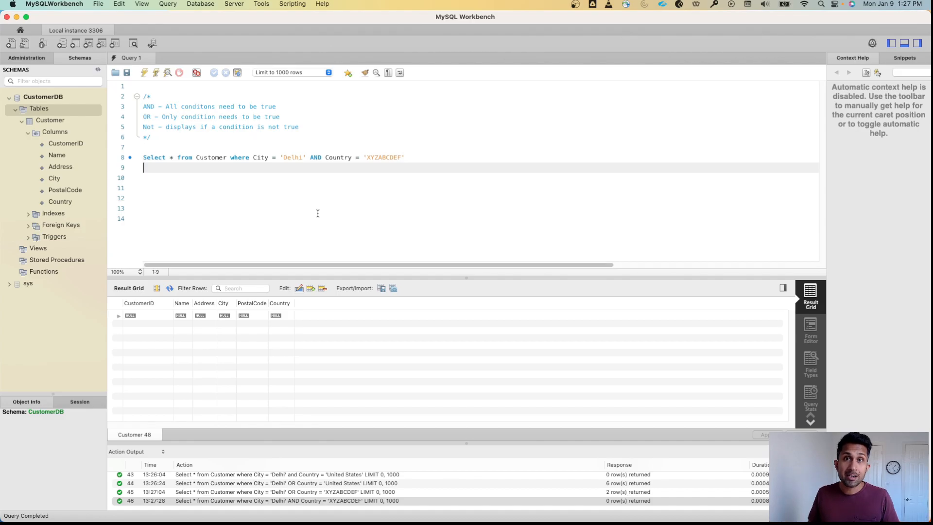
{"action": "mouse_move", "coordinate": [405, 161]}
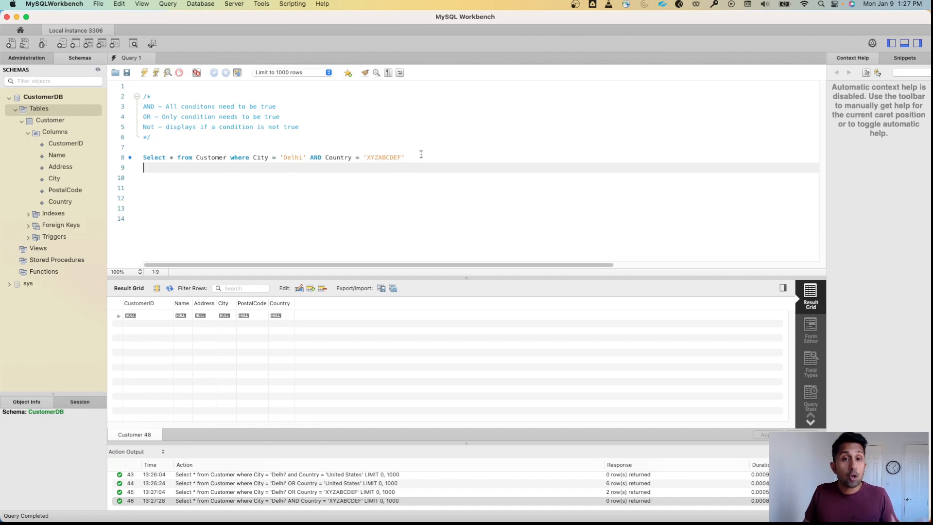
{"action": "left_click_drag", "start_coordinate": [308, 157], "coordinate": [403, 157]}
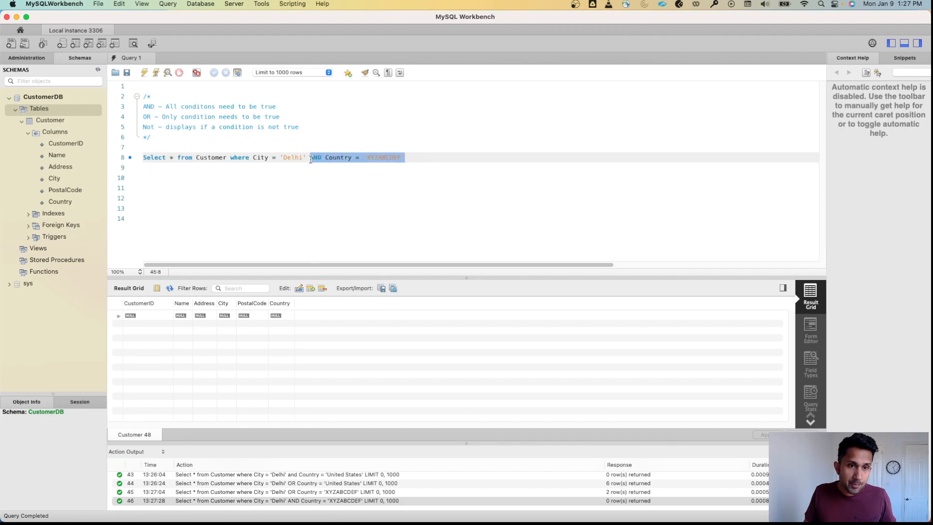
- Remove the Country condition and run NOT City = 'Delhi', returning 14 customers
{"action": "key", "text": "Delete"}
{"action": "type", "text": "NOT "}
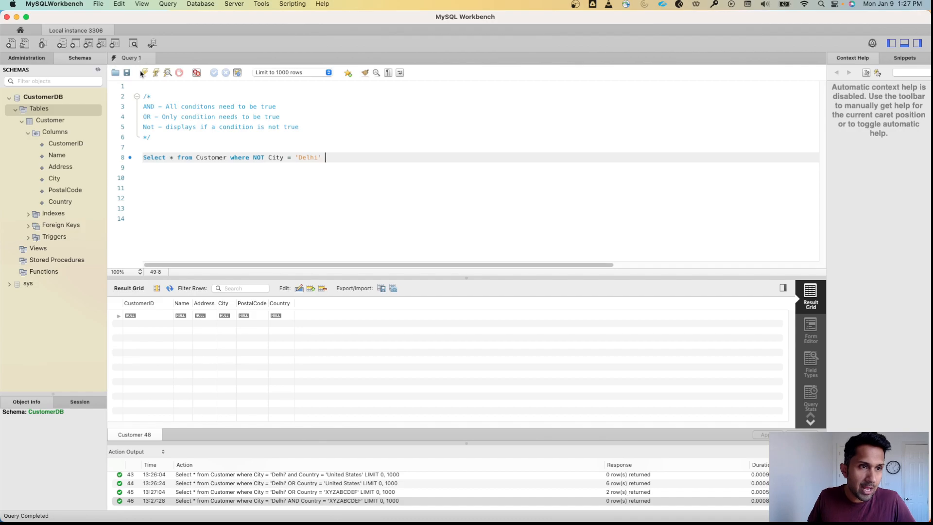
{"action": "left_click", "coordinate": [144, 72]}
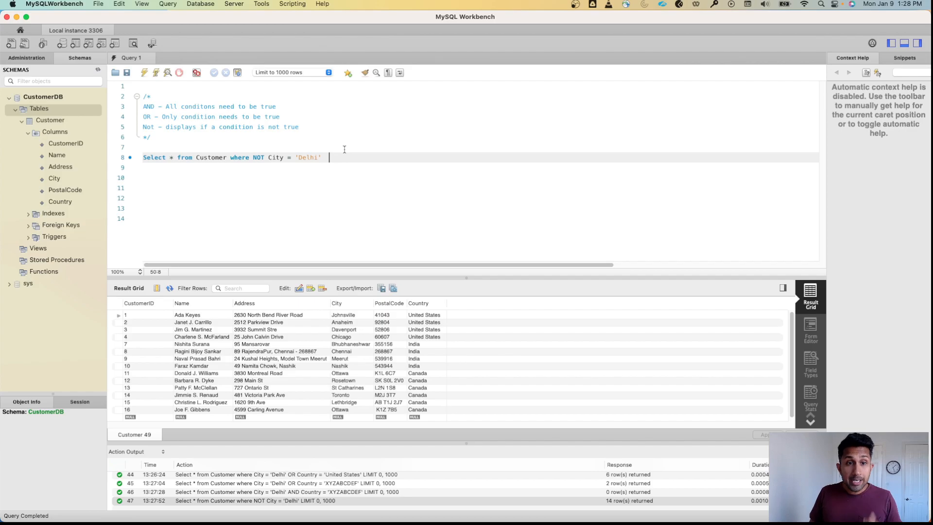
- Add OR Country = 'United States' to the NOT Delhi query and run it, returning 14 rows
{"action": "type", "text": "OR"}
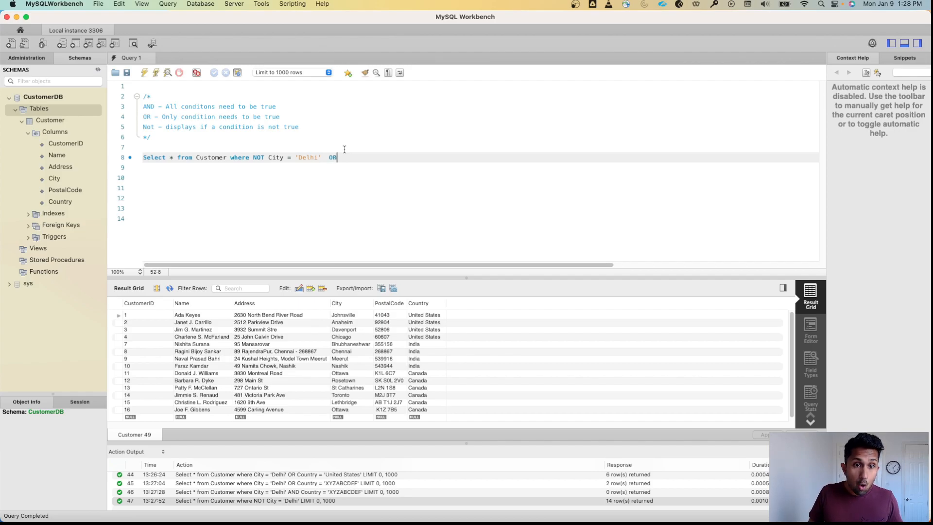
{"action": "type", "text": "Country = 'United States"}
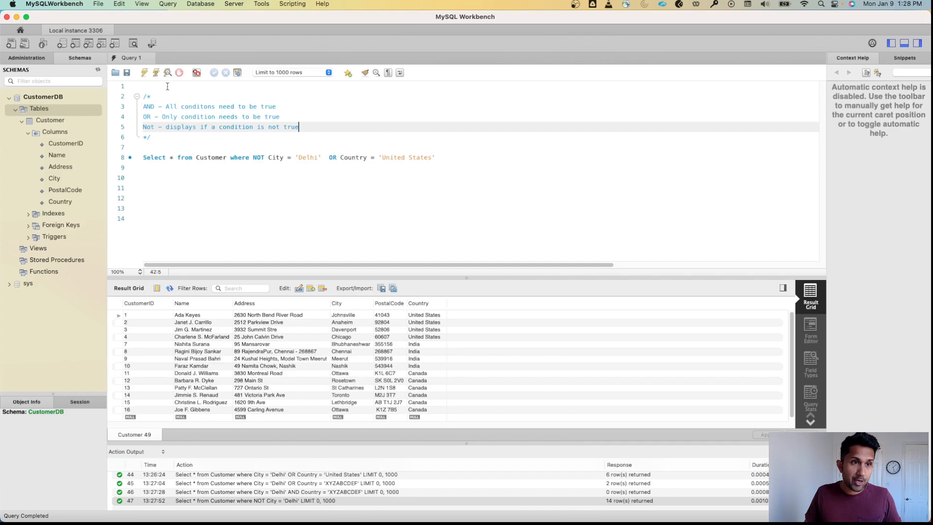
{"action": "left_click", "coordinate": [144, 72]}
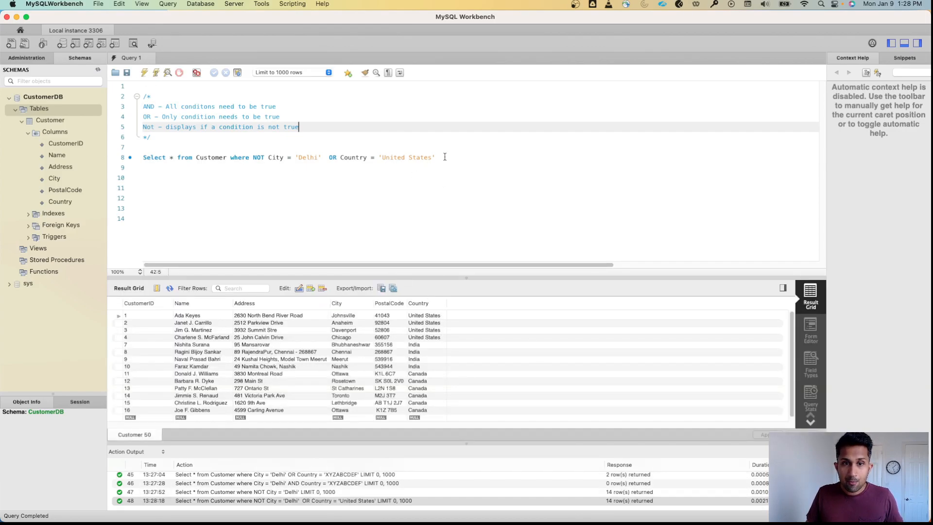
{"action": "triple_click", "coordinate": [288, 157]}
{"action": "type", "text": "AND"}
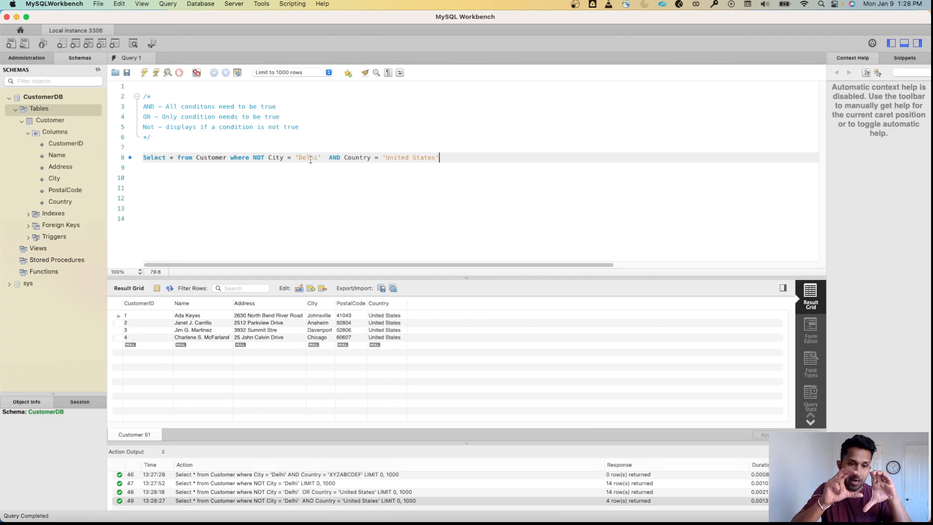
{"action": "mouse_move", "coordinate": [113, 336]}
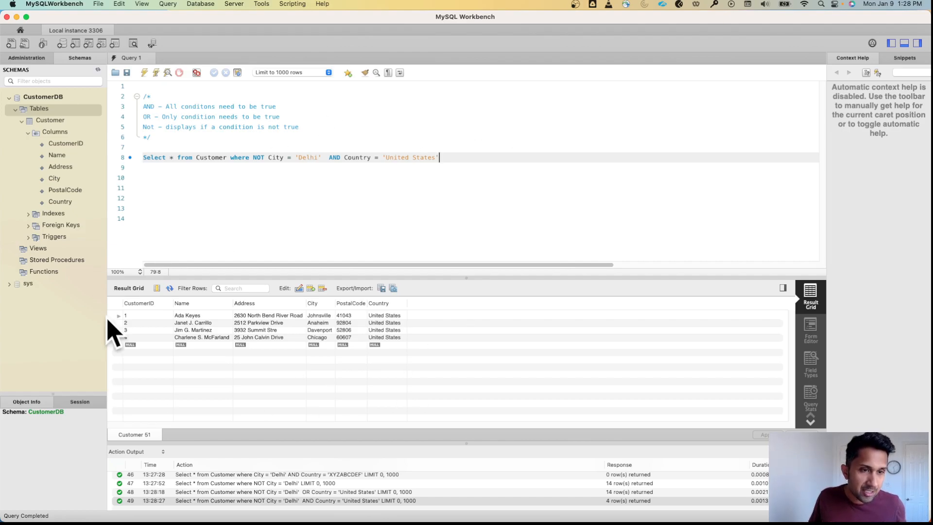